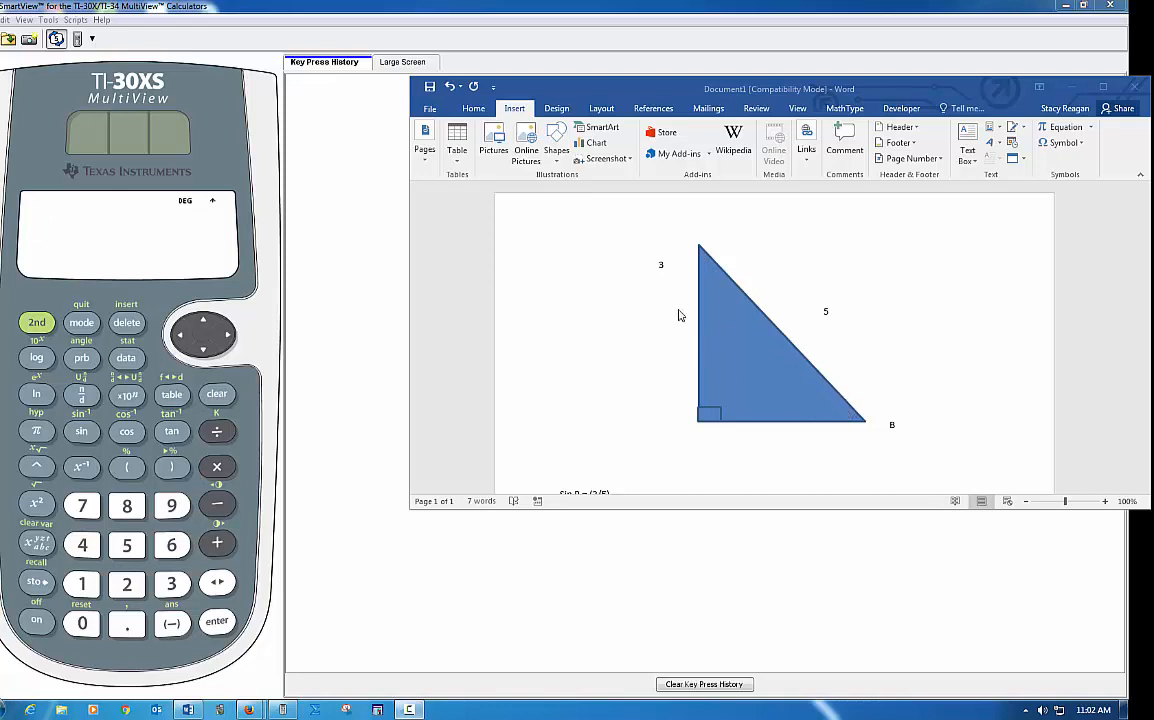
mouse_move(896, 398)
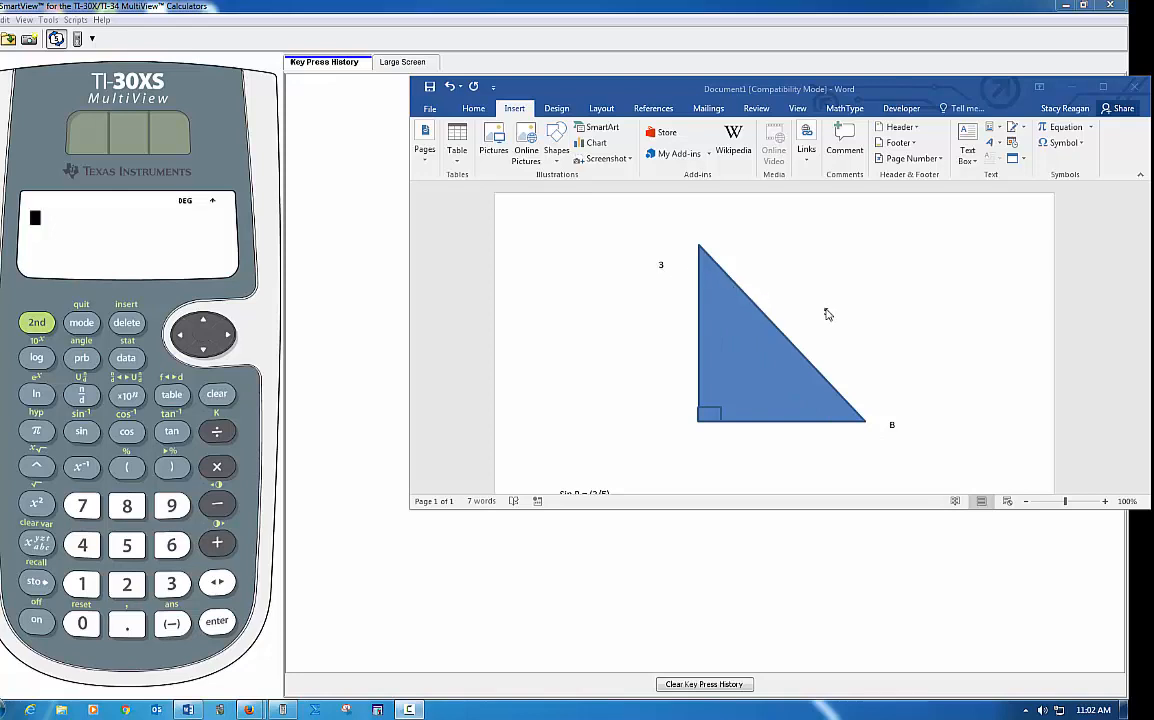
Reveal the sin θ = (3/5) line under the triangle and bring the calculator forward
scroll(down, 3)
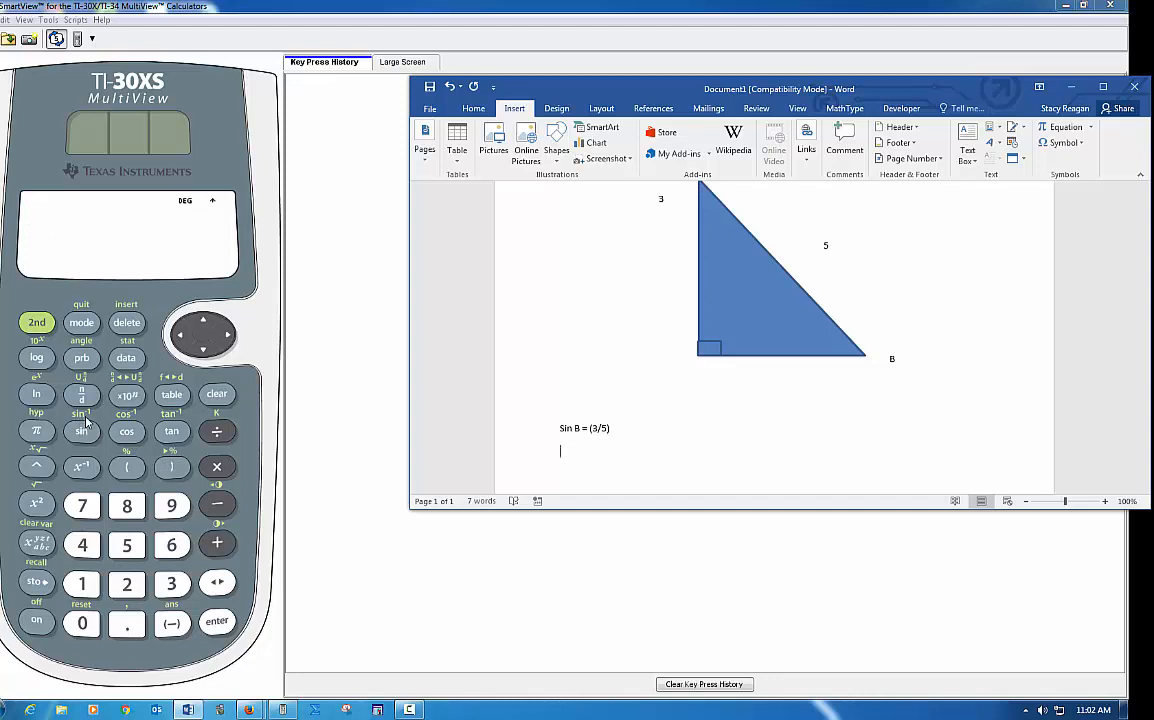
click(36, 322)
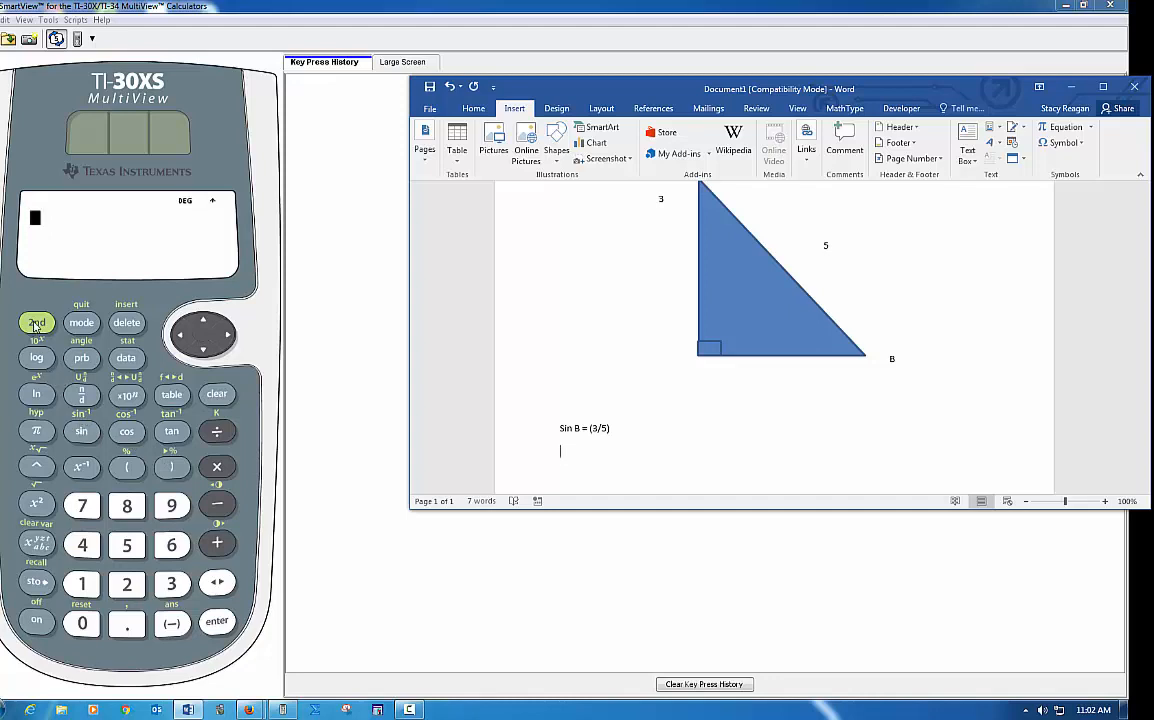
Evaluate sin⁻¹(3÷5) on the Large Screen, giving θ = 36.86989765 degrees
click(80, 432)
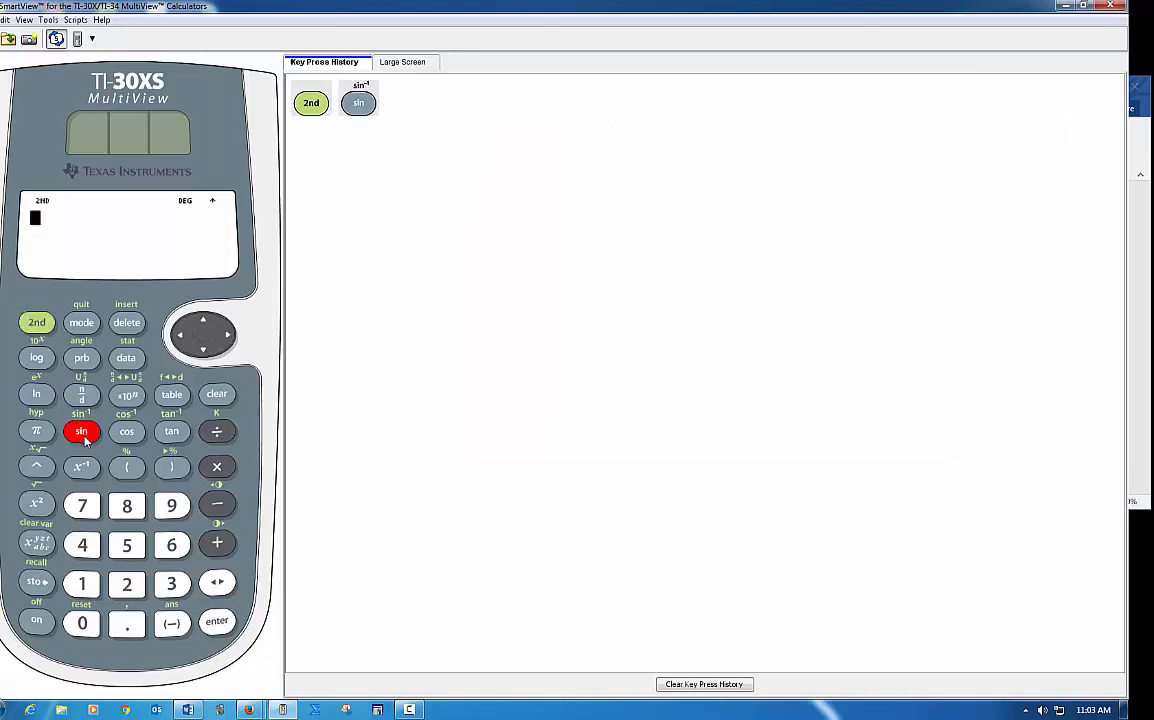
click(396, 60)
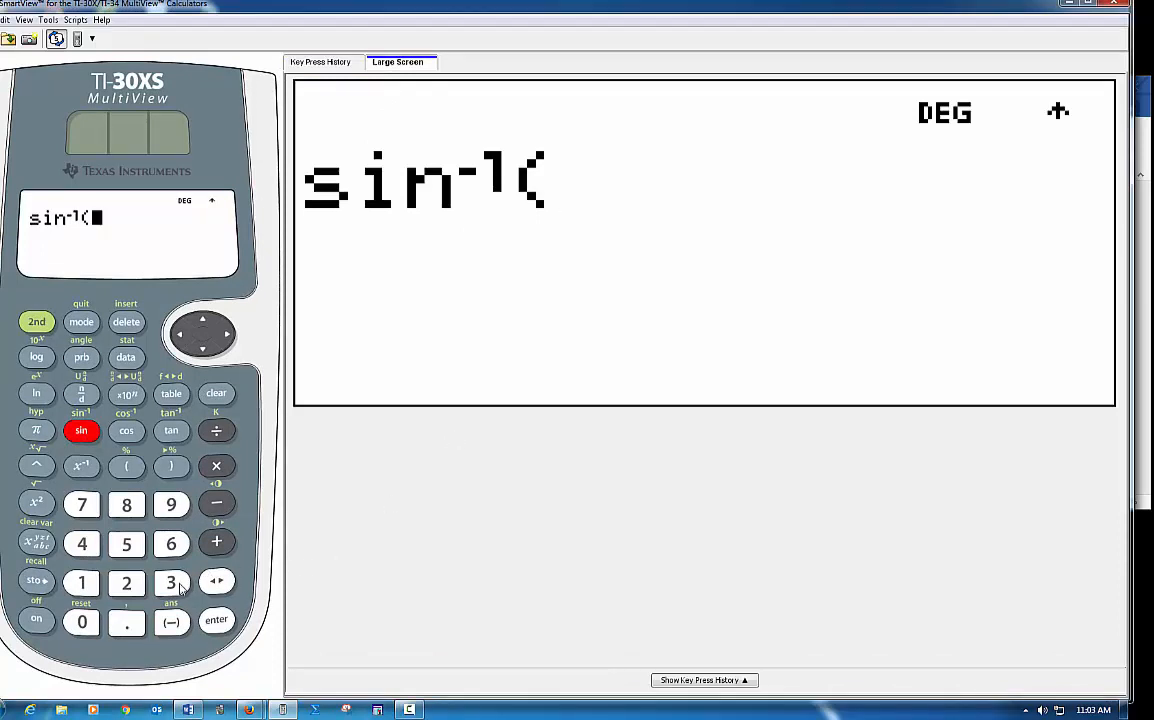
click(216, 430)
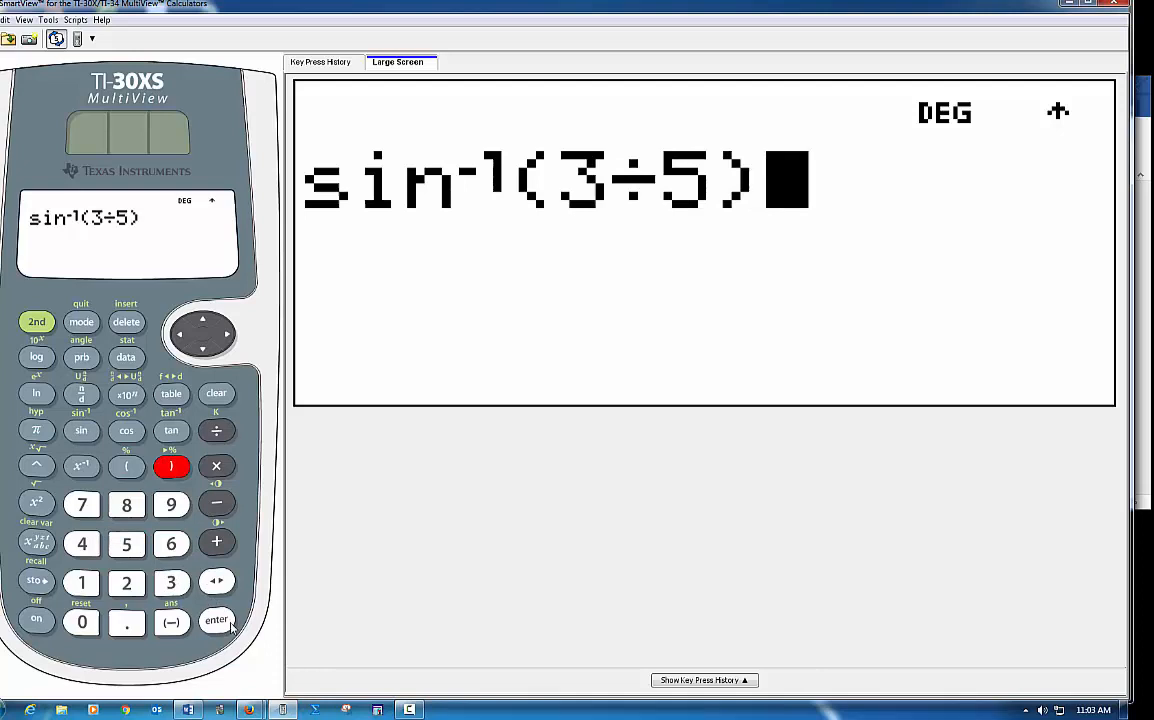
click(216, 620)
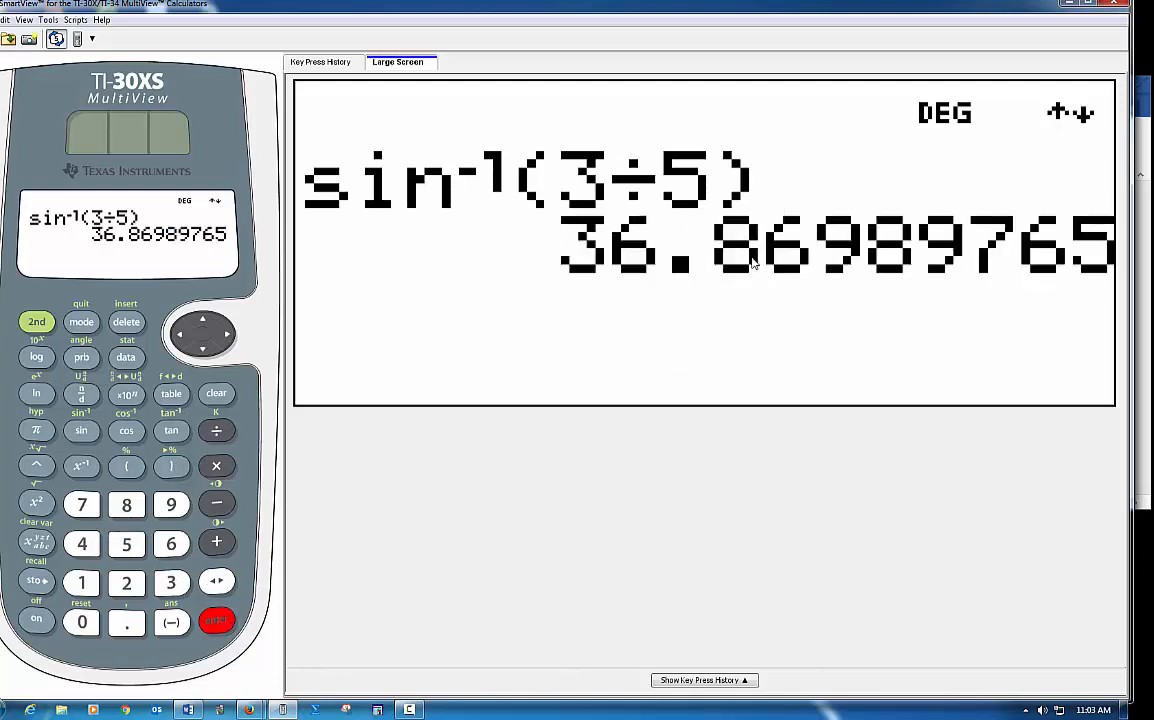
mouse_move(770, 292)
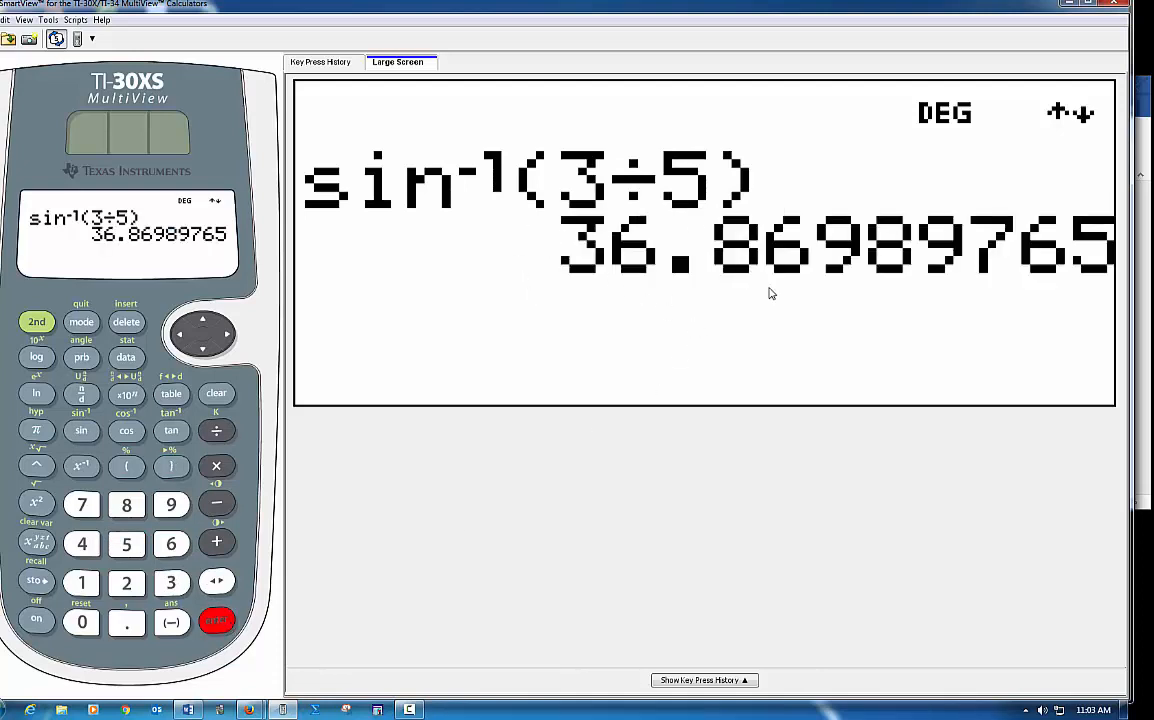
mouse_move(956, 84)
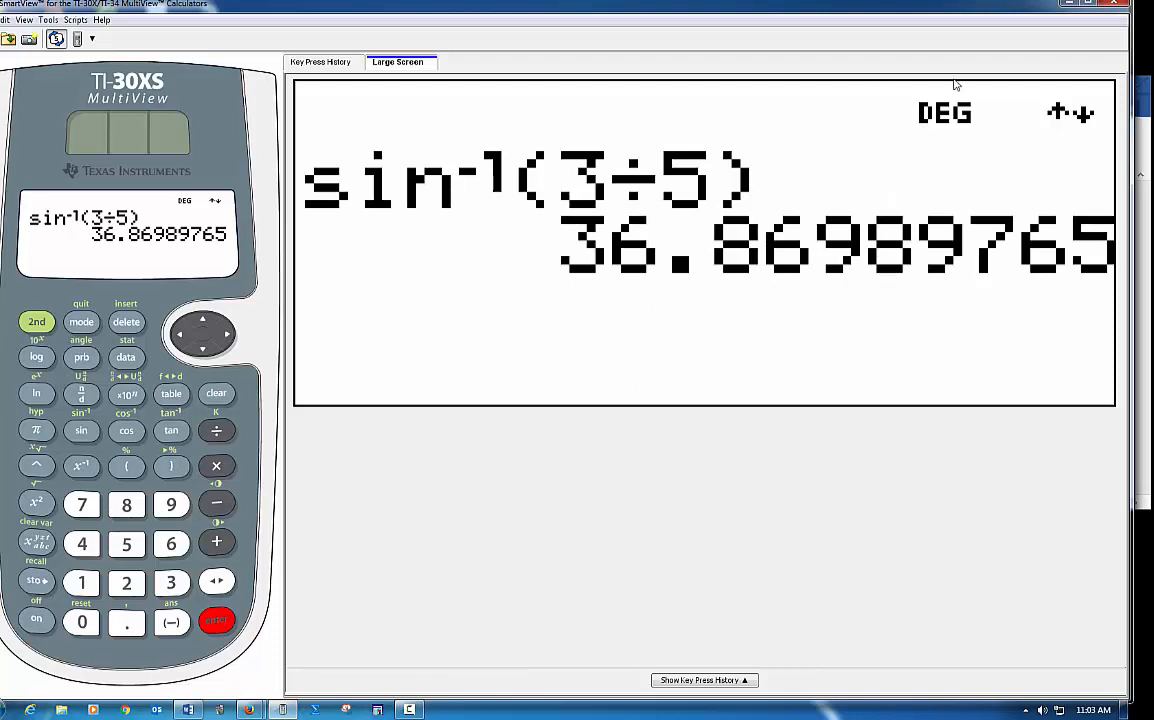
mouse_move(1008, 156)
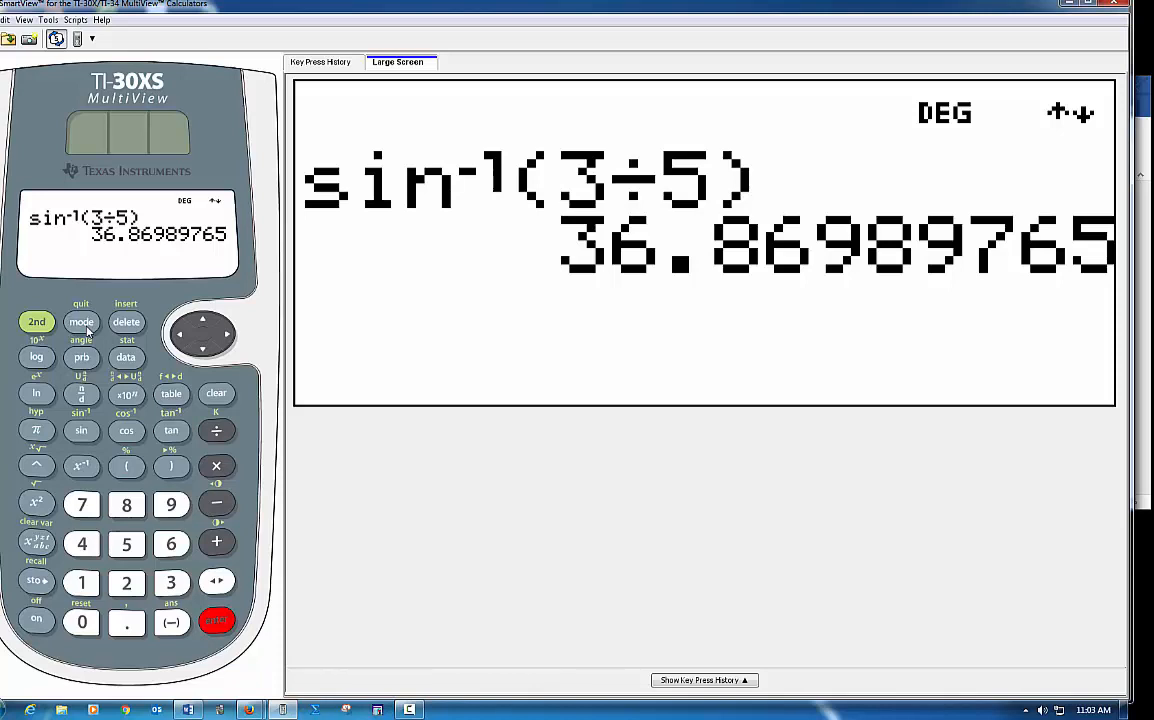
mouse_move(634, 188)
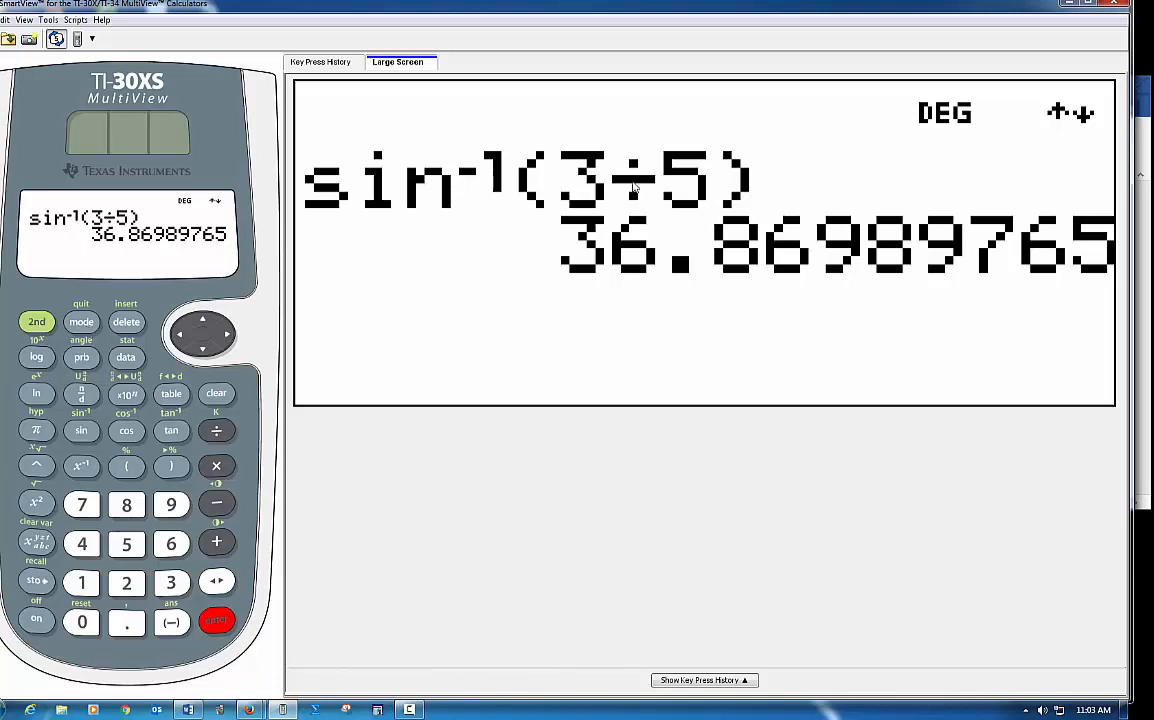
mouse_move(772, 222)
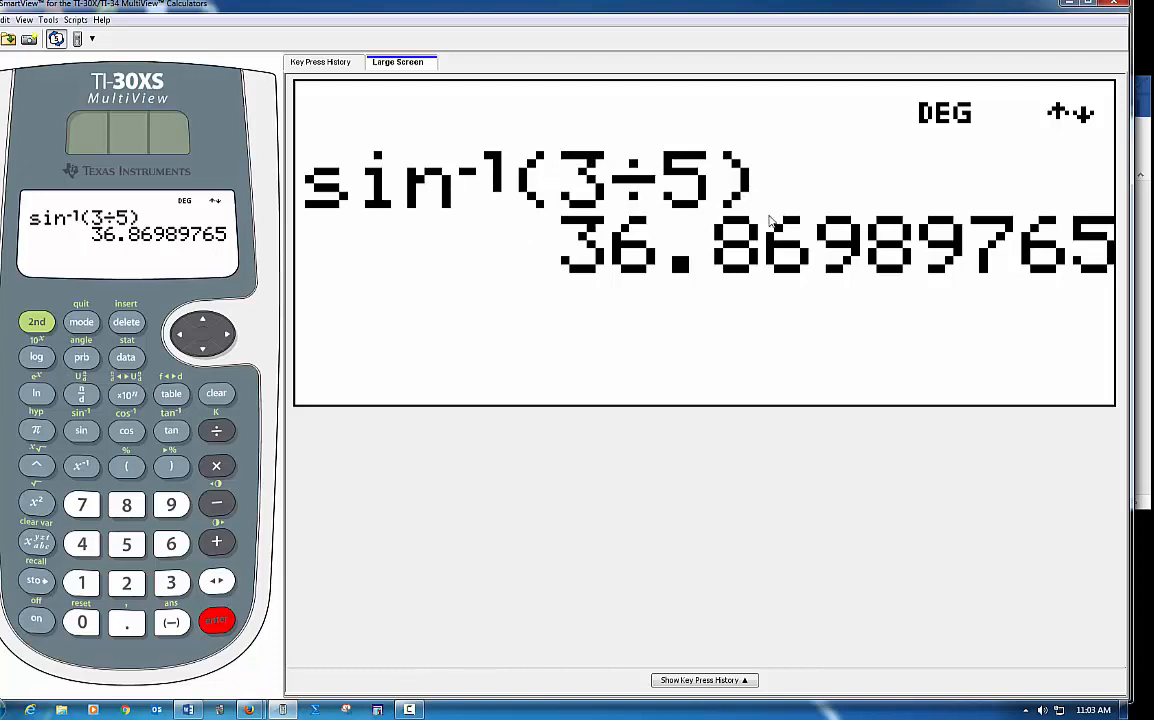
mouse_move(596, 316)
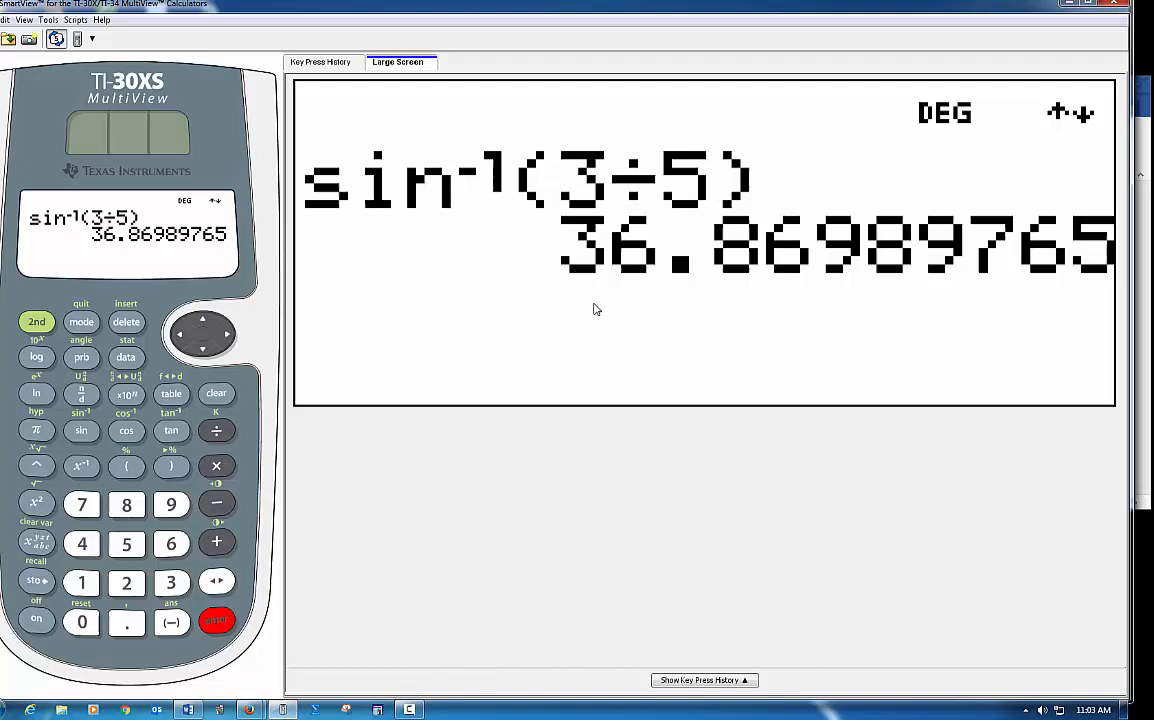
mouse_move(560, 302)
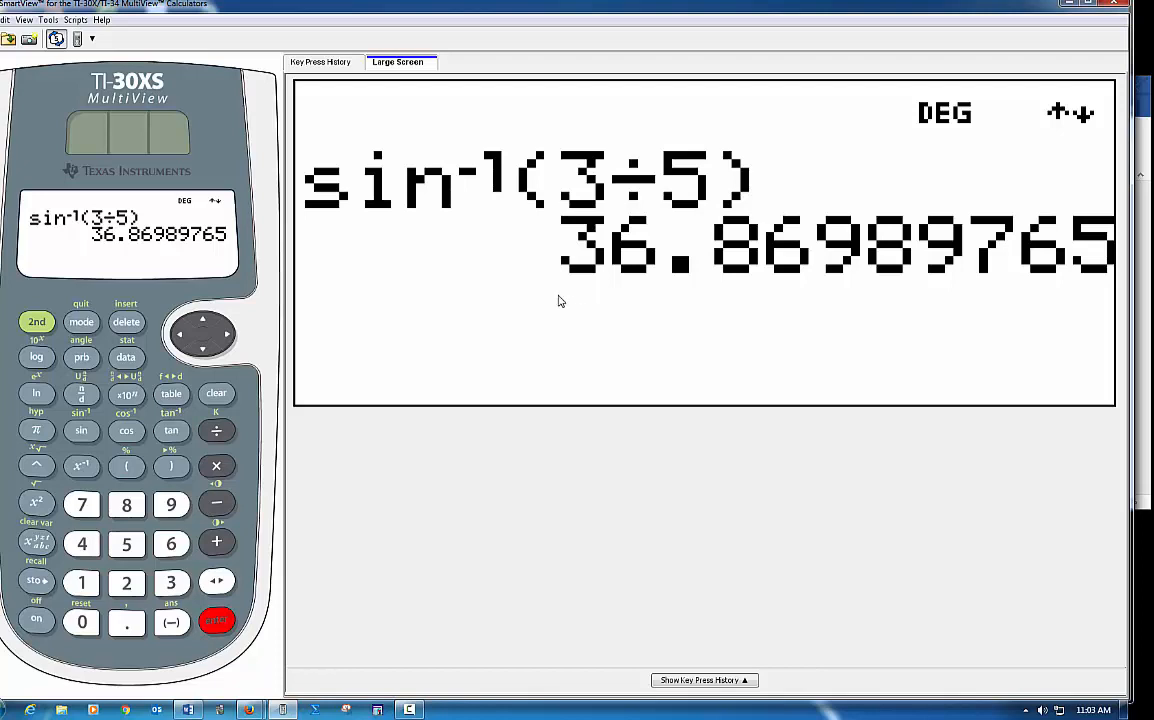
mouse_move(616, 288)
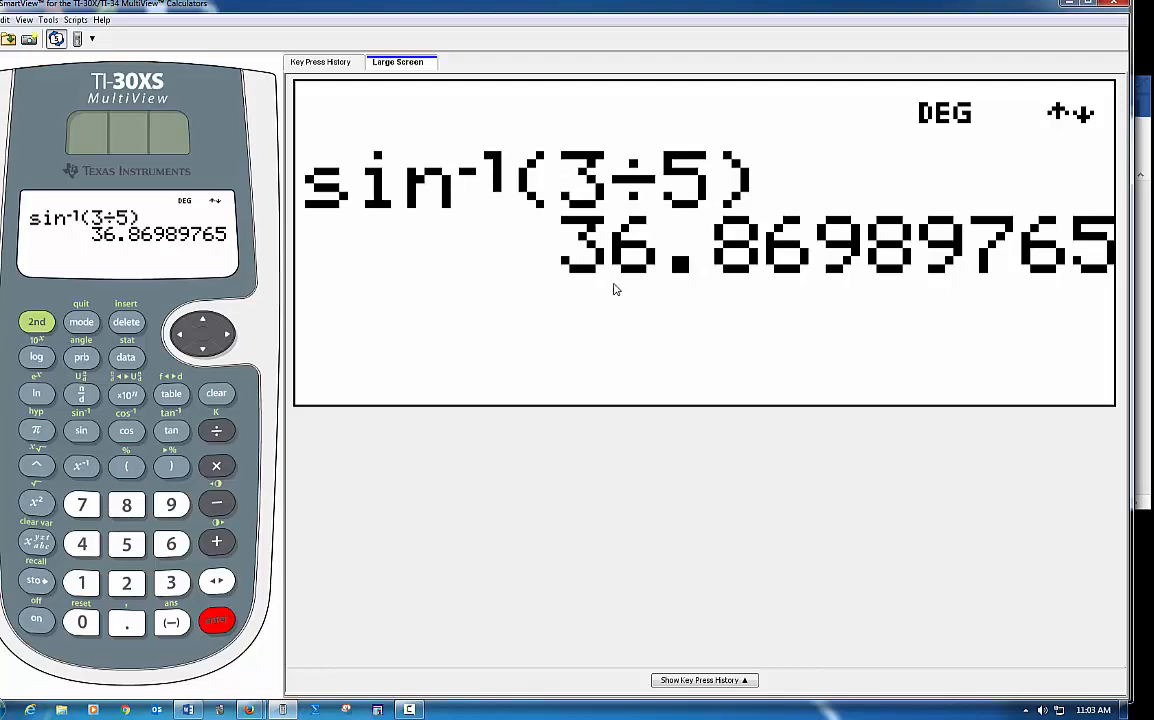
mouse_move(568, 192)
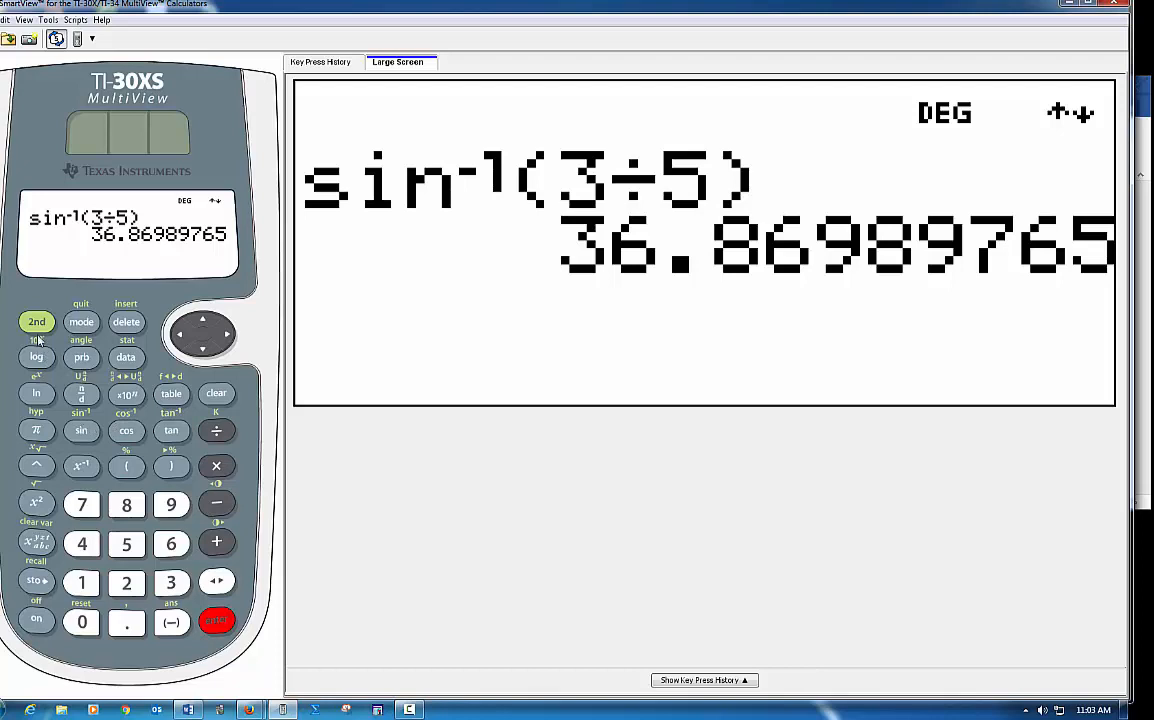
mouse_move(60, 414)
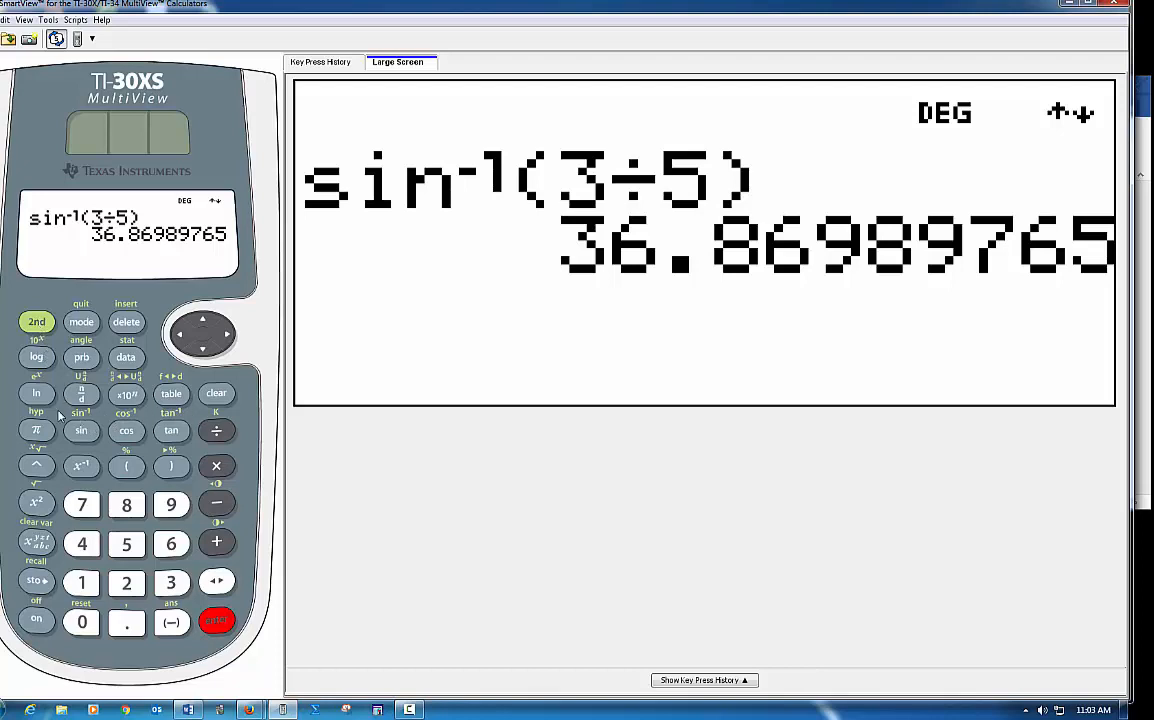